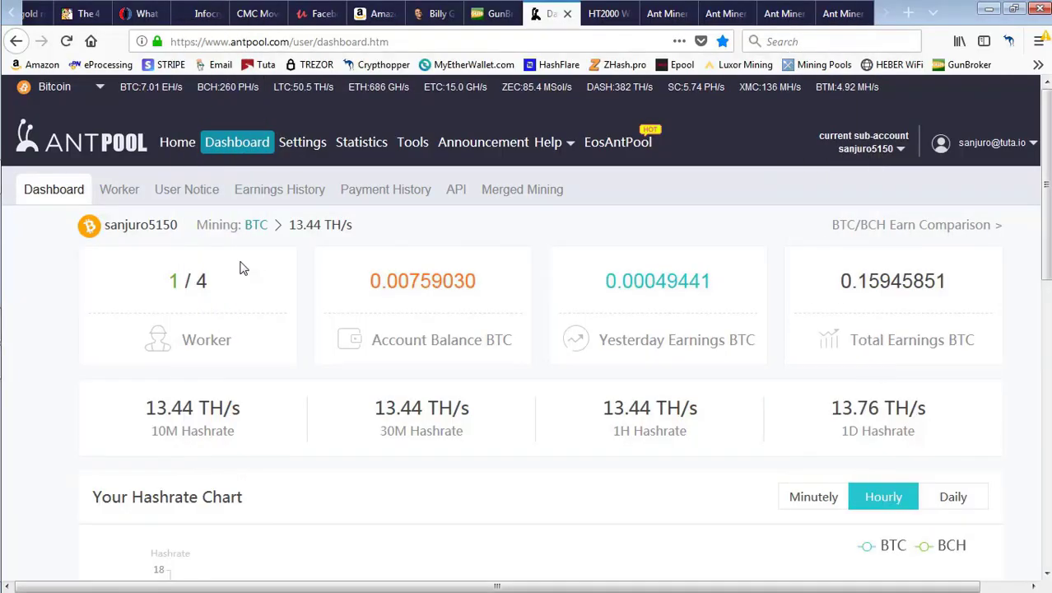
{"action": "mouse_move", "coordinate": [185, 268]}
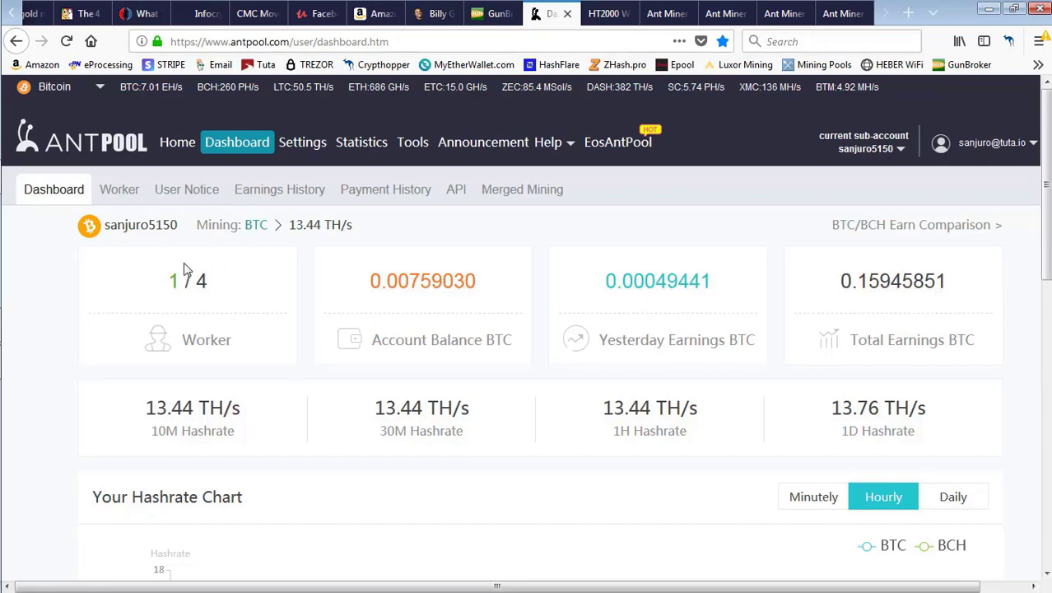
- Highlight AntPool's 1 / 4 worker count and open the worker table showing one hashing worker
{"action": "double_click", "coordinate": [187, 281]}
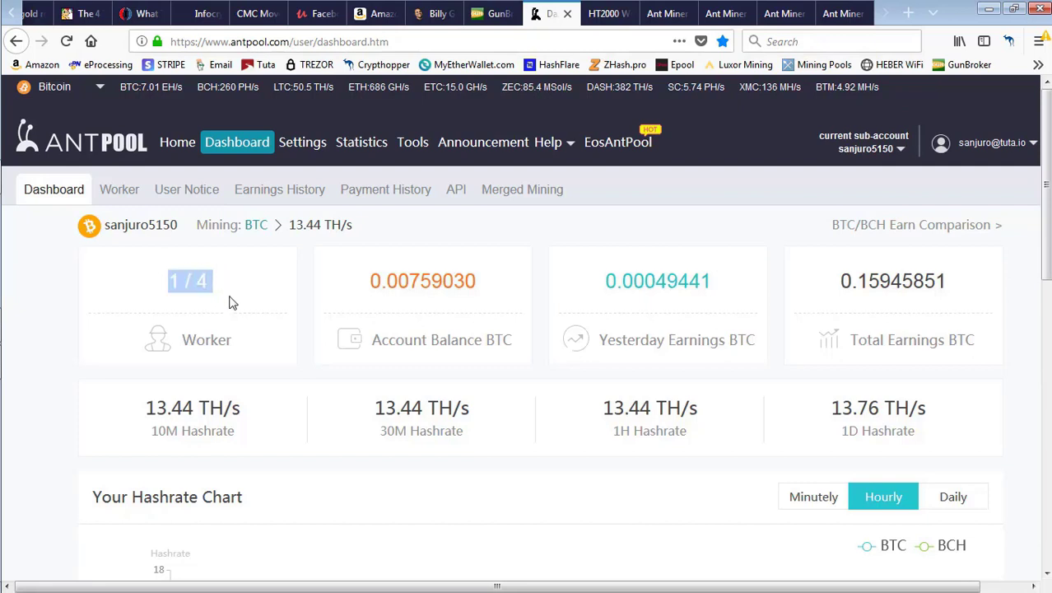
{"action": "mouse_move", "coordinate": [230, 369]}
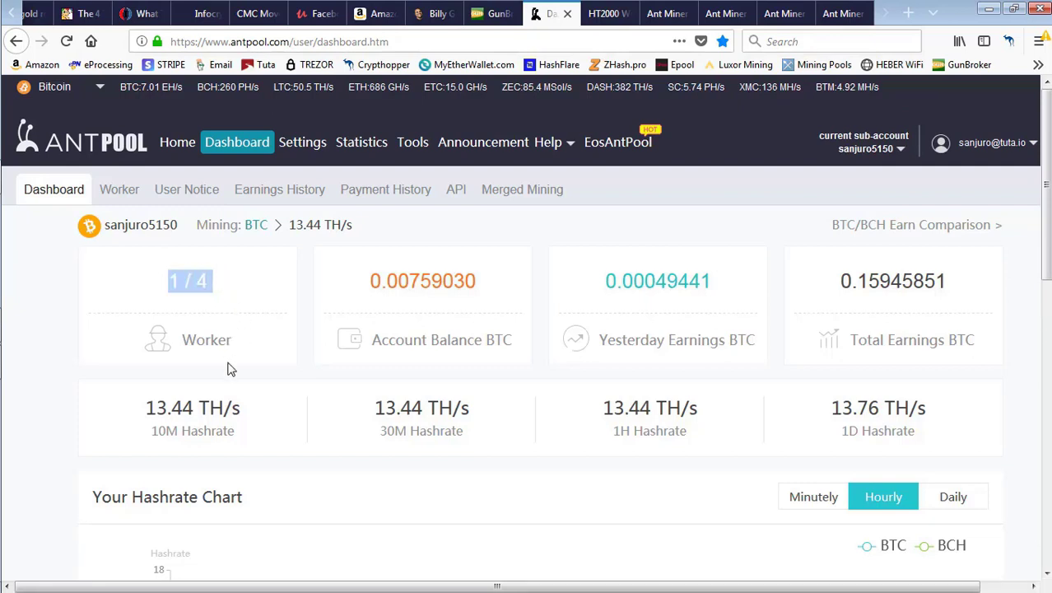
{"action": "mouse_move", "coordinate": [231, 283]}
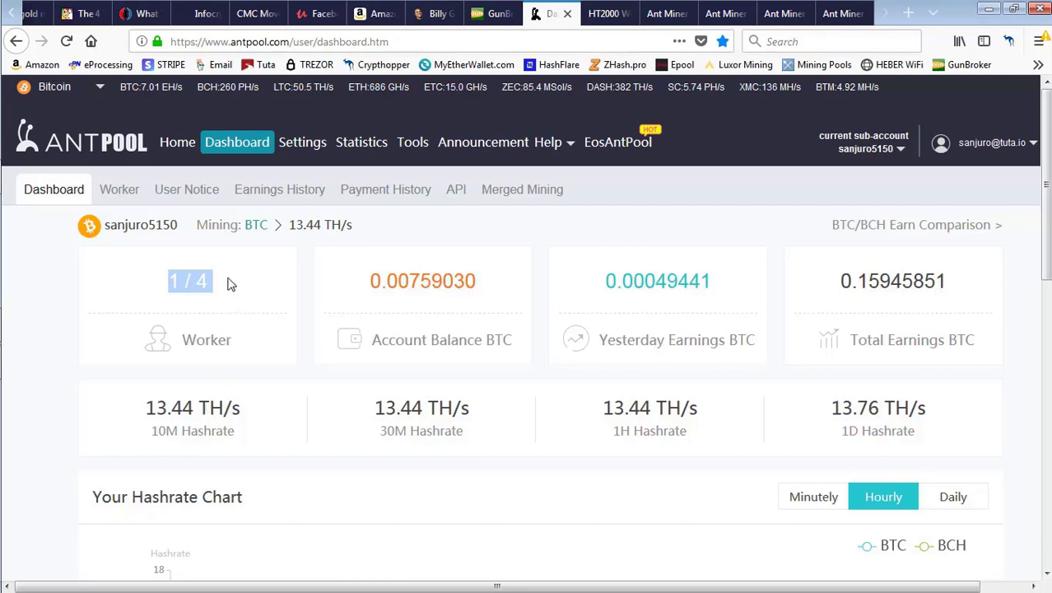
{"action": "mouse_move", "coordinate": [230, 296]}
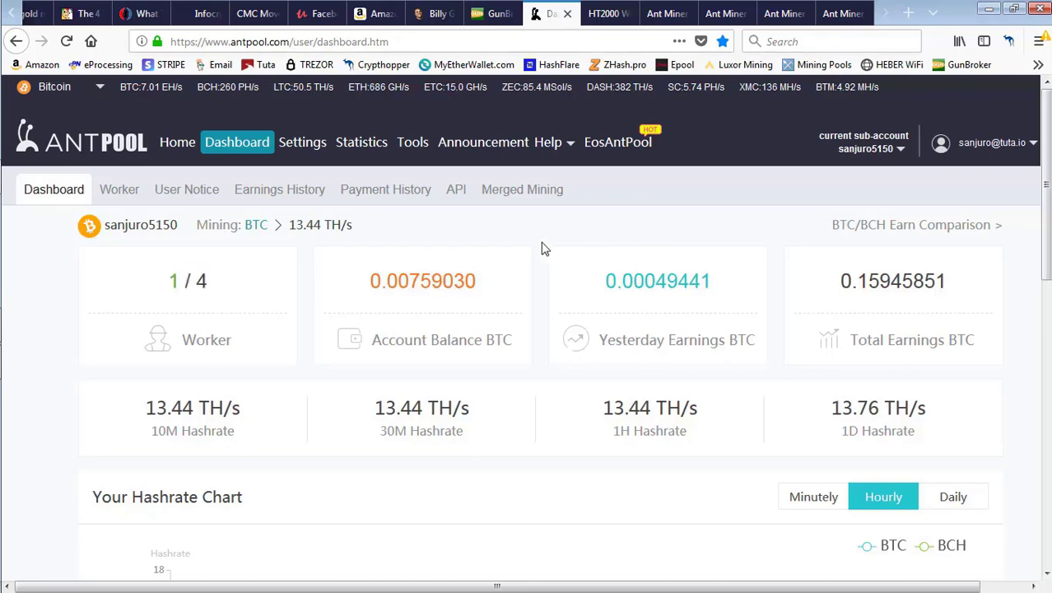
{"action": "left_click", "coordinate": [119, 189]}
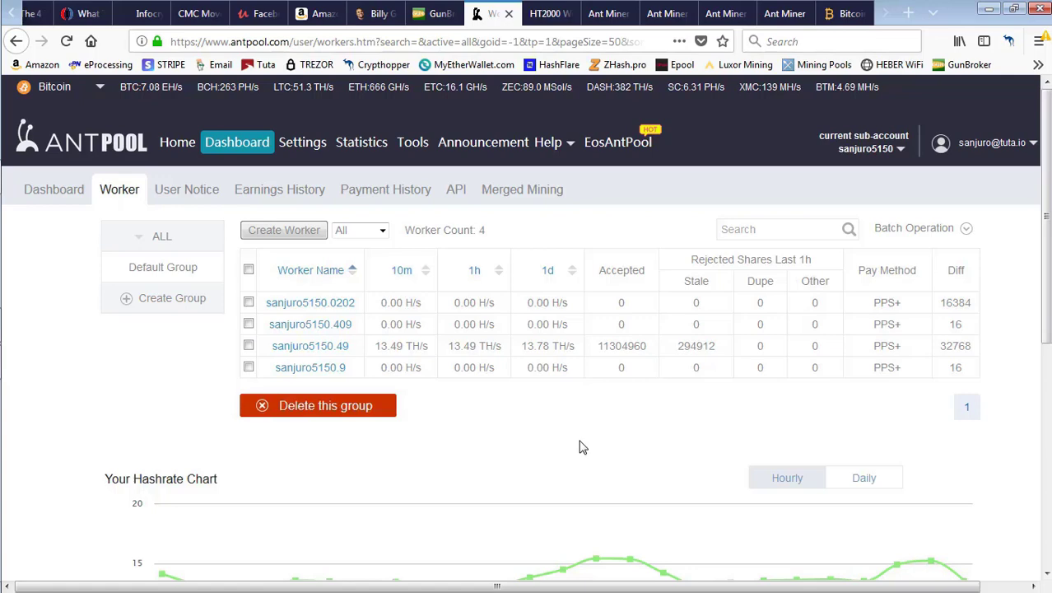
{"action": "mouse_move", "coordinate": [648, 72]}
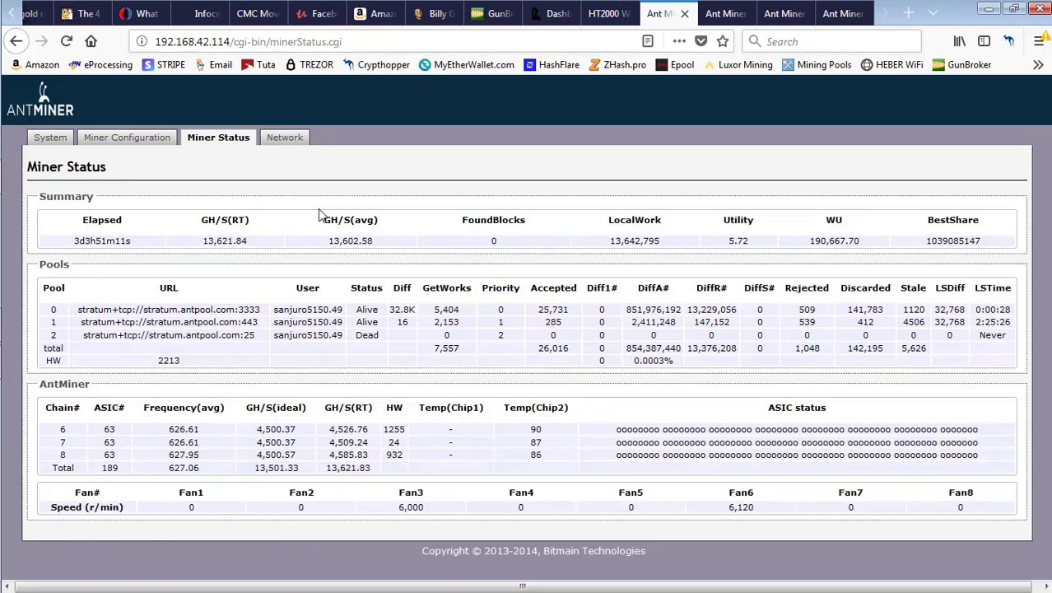
{"action": "mouse_move", "coordinate": [605, 264]}
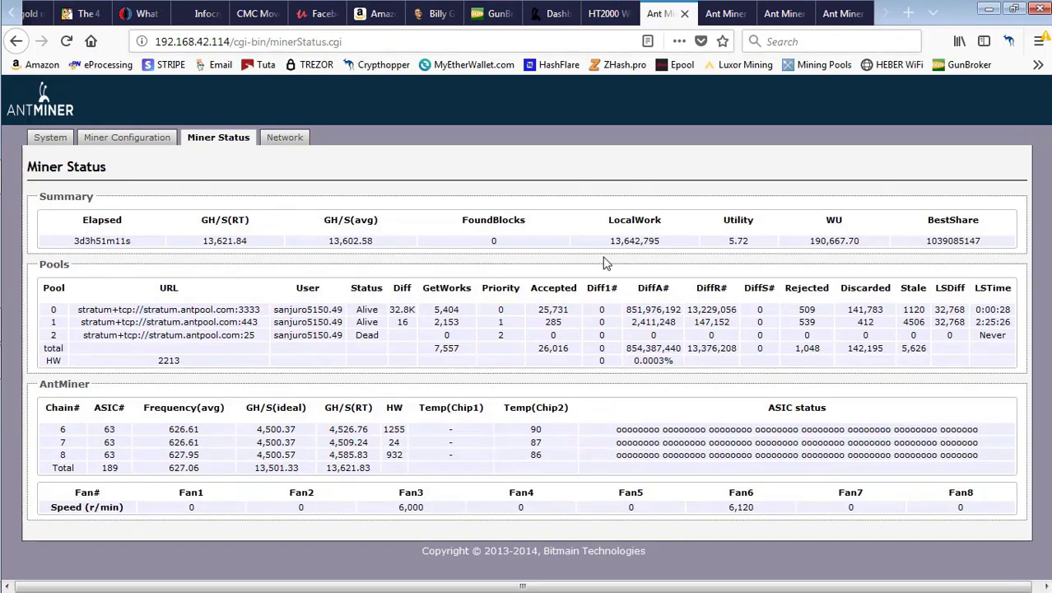
{"action": "mouse_move", "coordinate": [294, 295]}
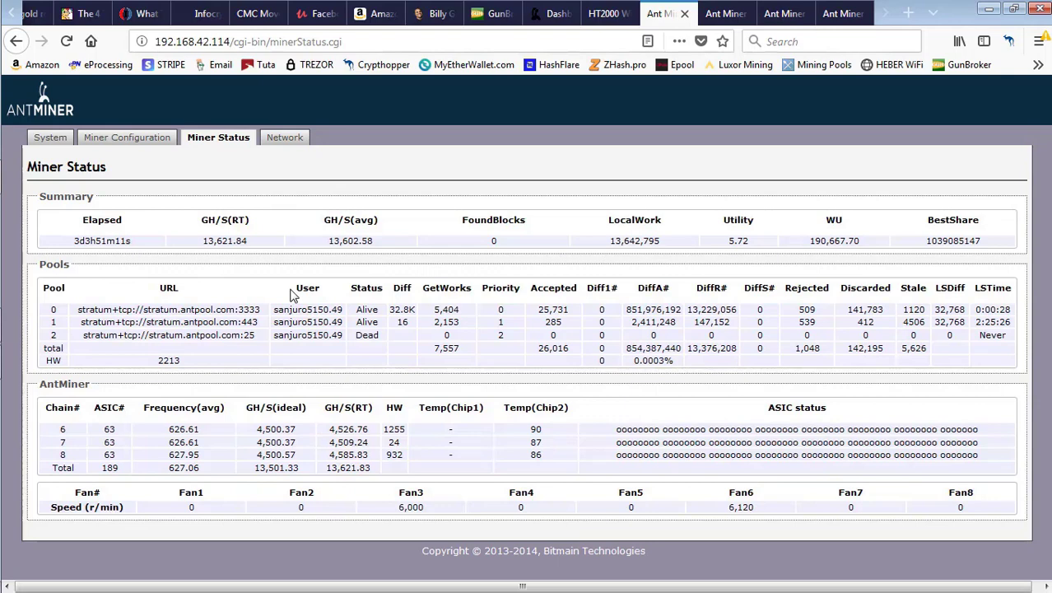
{"action": "mouse_move", "coordinate": [678, 217]}
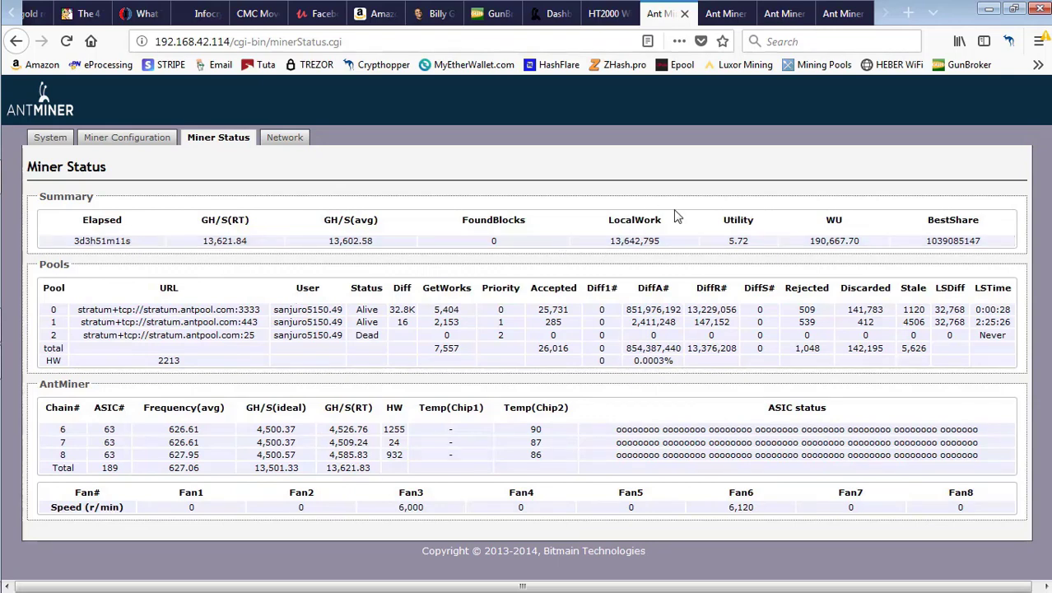
{"action": "mouse_move", "coordinate": [745, 65]}
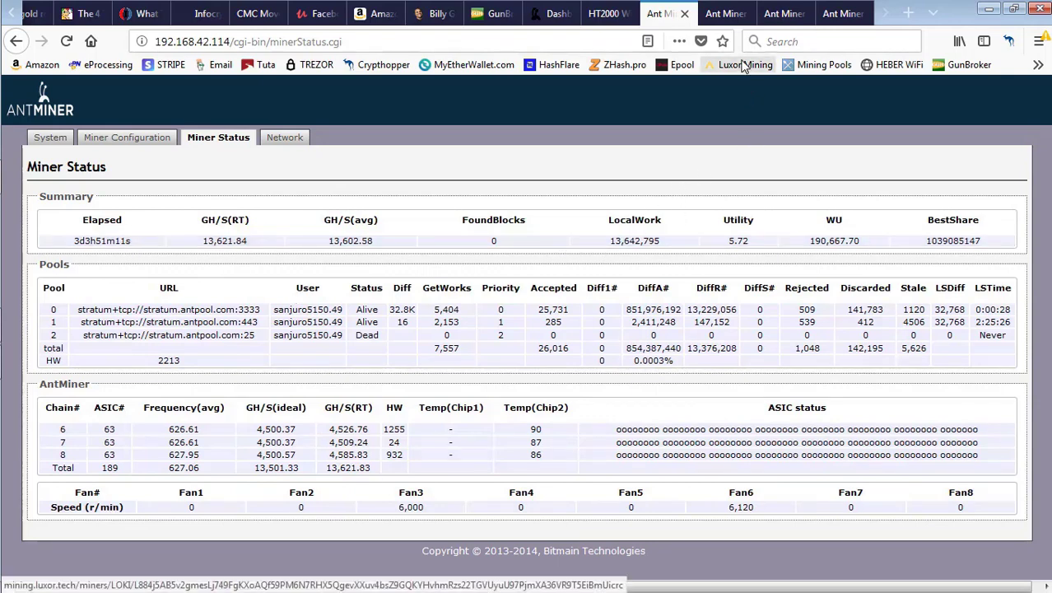
- Check the .116, .117 and .115 Antminer status pages, refreshing .115's readings
{"action": "left_click", "coordinate": [844, 13]}
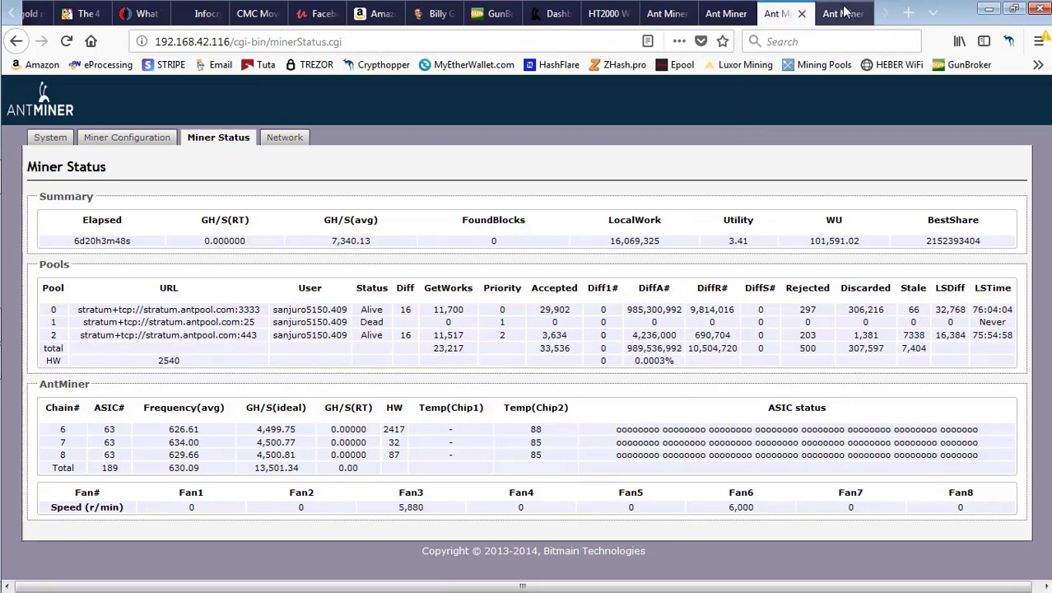
{"action": "left_click", "coordinate": [840, 13]}
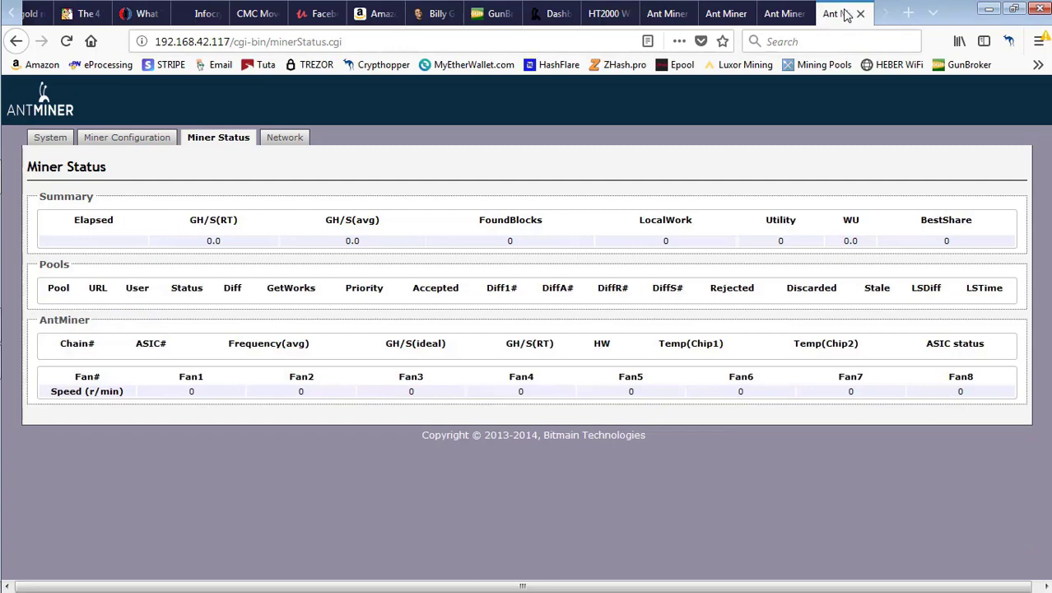
{"action": "mouse_move", "coordinate": [576, 204]}
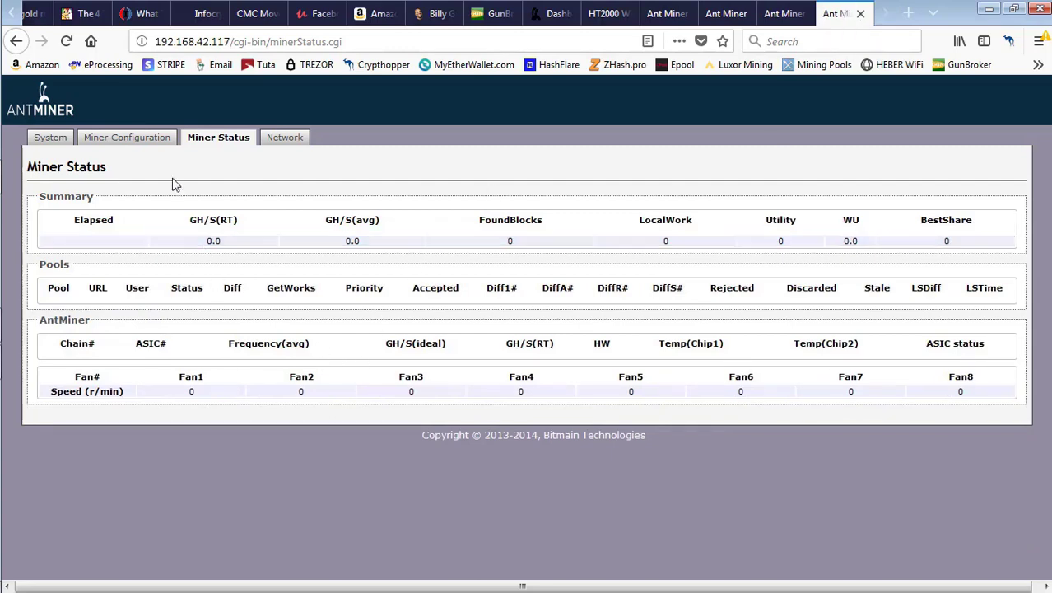
{"action": "left_click", "coordinate": [774, 13]}
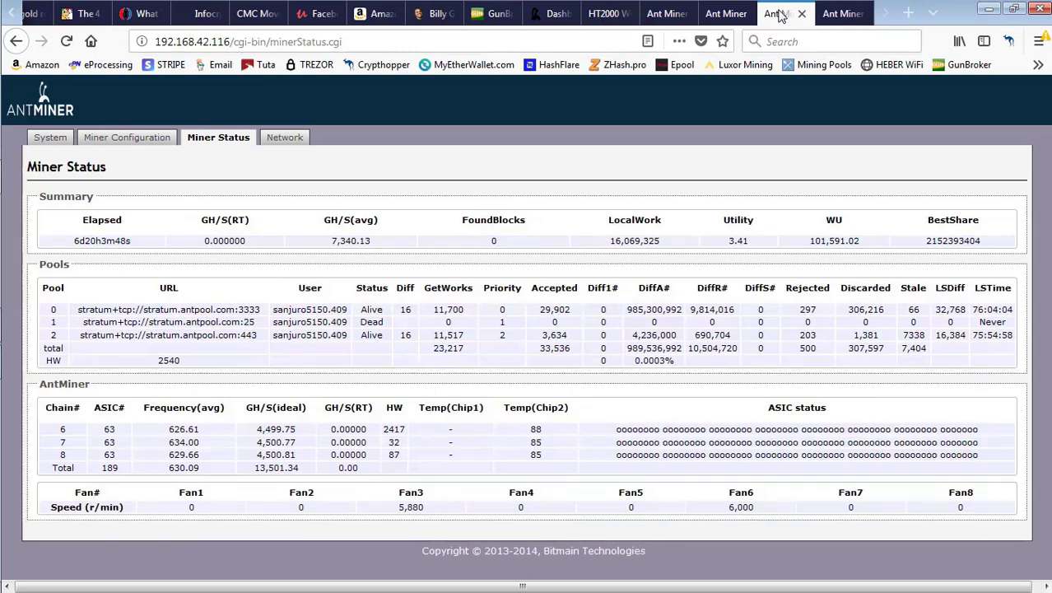
{"action": "mouse_move", "coordinate": [777, 15]}
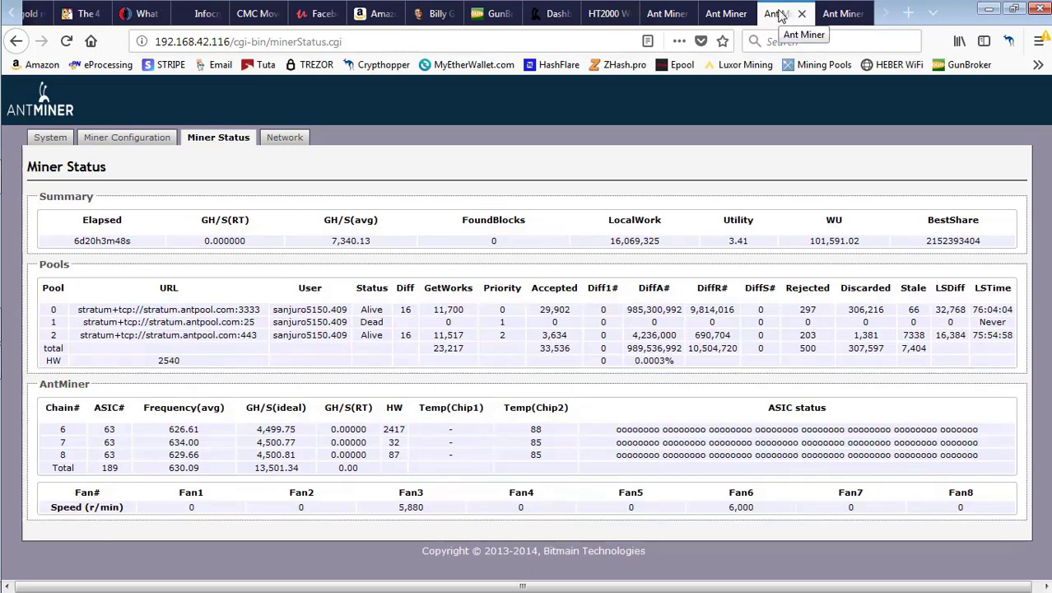
{"action": "left_click", "coordinate": [727, 14]}
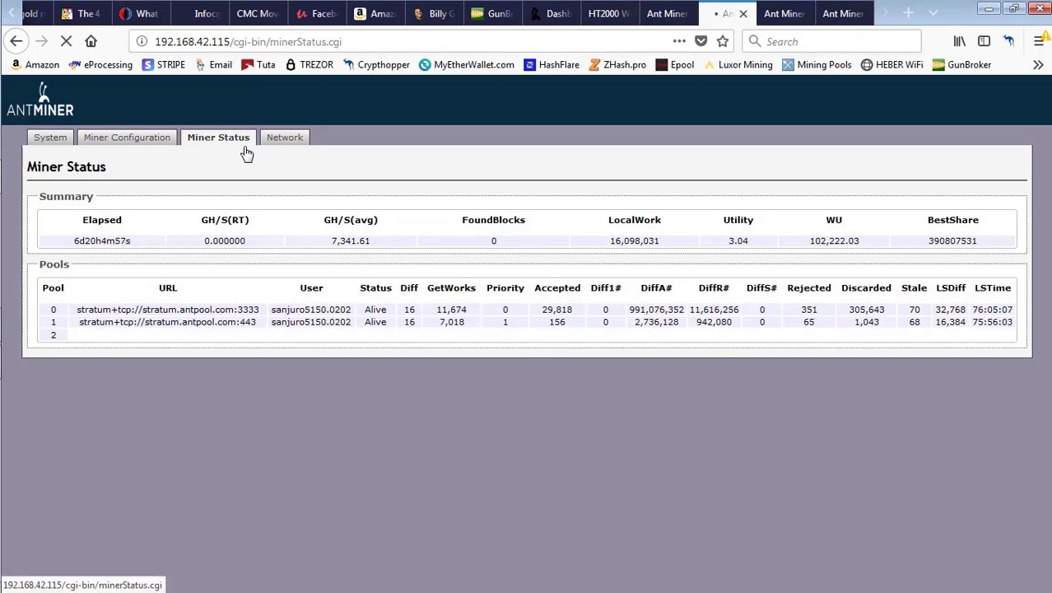
{"action": "left_click", "coordinate": [218, 136]}
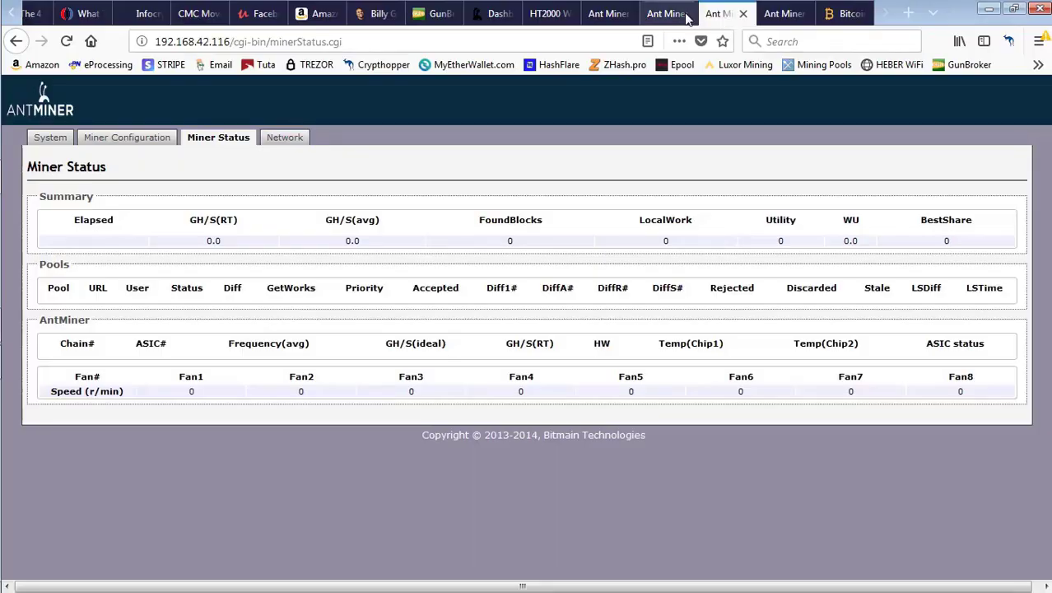
- Reload the .115 and .116 miner status pages to refresh their hashrate readings
{"action": "left_click", "coordinate": [667, 14]}
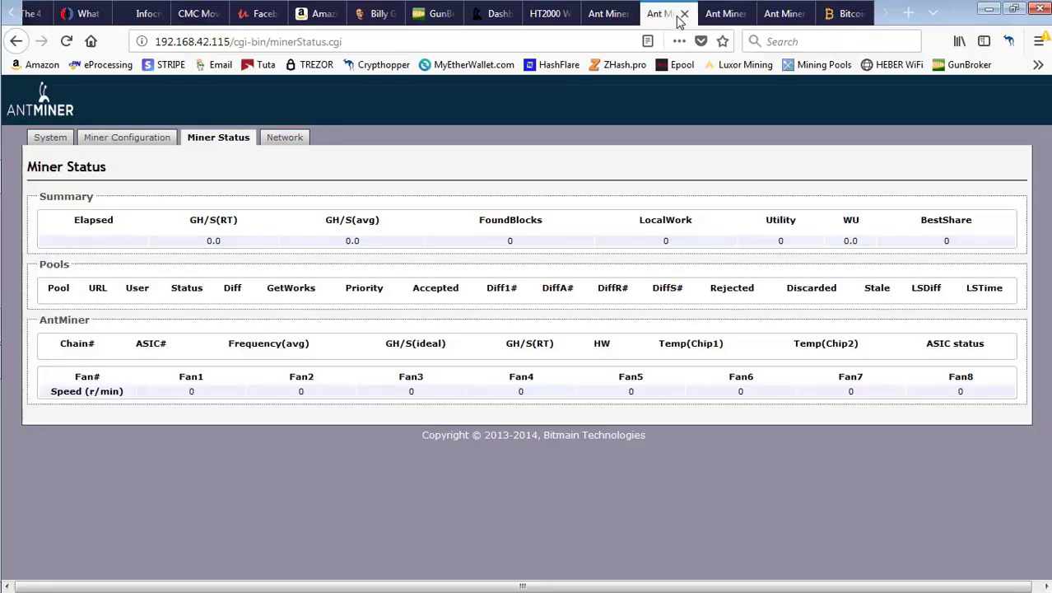
{"action": "left_click", "coordinate": [66, 41]}
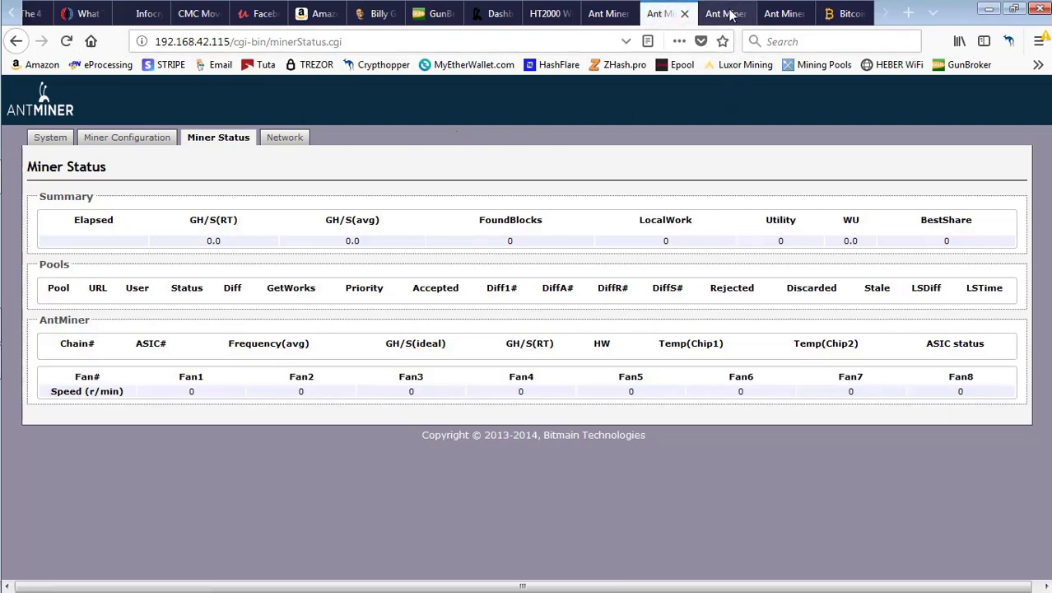
{"action": "left_click", "coordinate": [725, 13]}
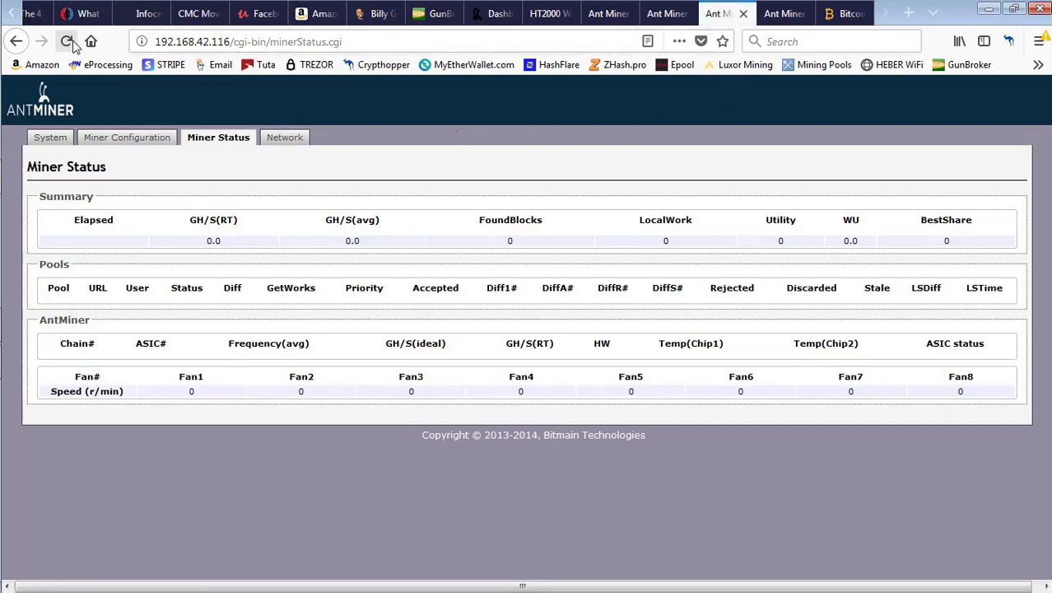
{"action": "left_click", "coordinate": [67, 41]}
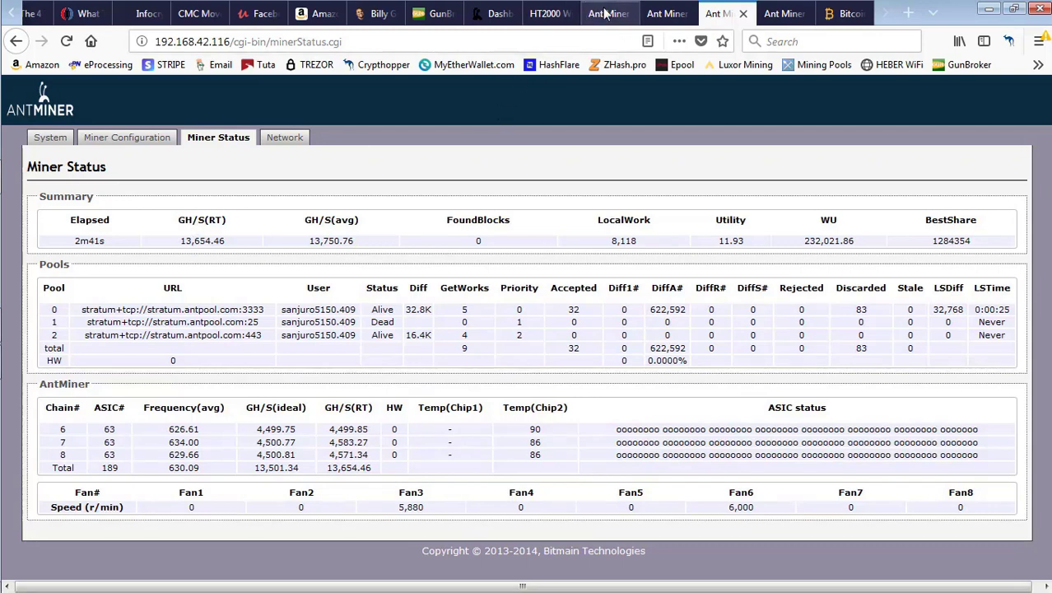
- Review the .114, .117 and .115 miner pages, confirming about 13.7 TH/s hashing
{"action": "left_click", "coordinate": [608, 13]}
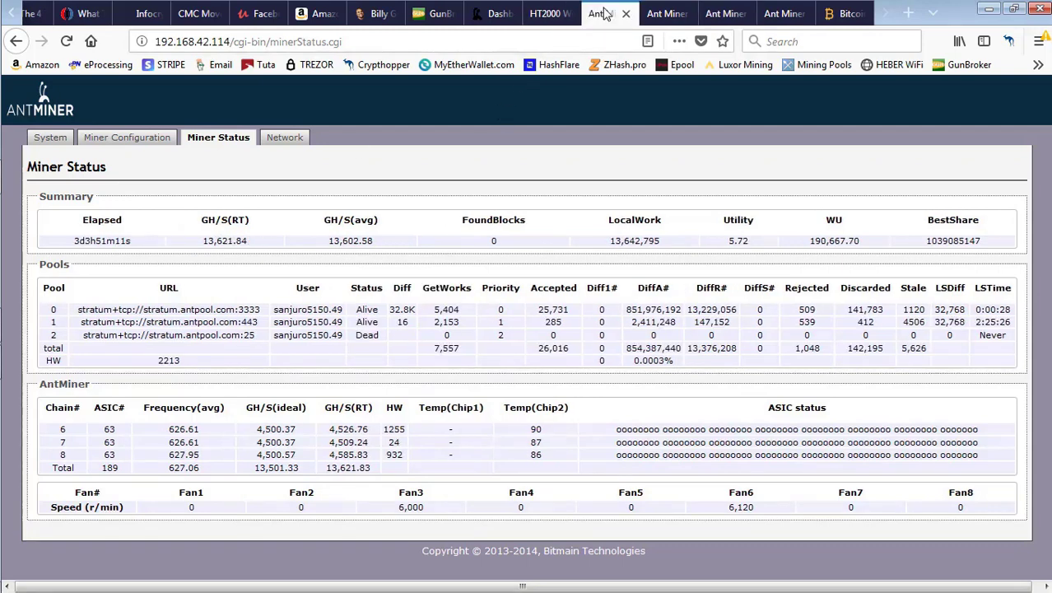
{"action": "left_click", "coordinate": [712, 14]}
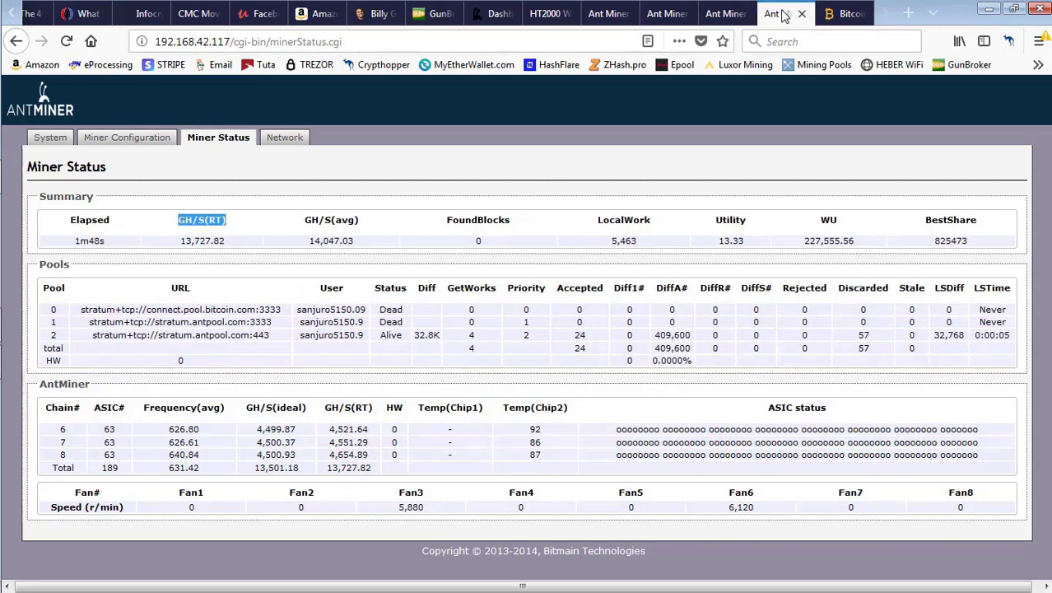
{"action": "mouse_move", "coordinate": [780, 13]}
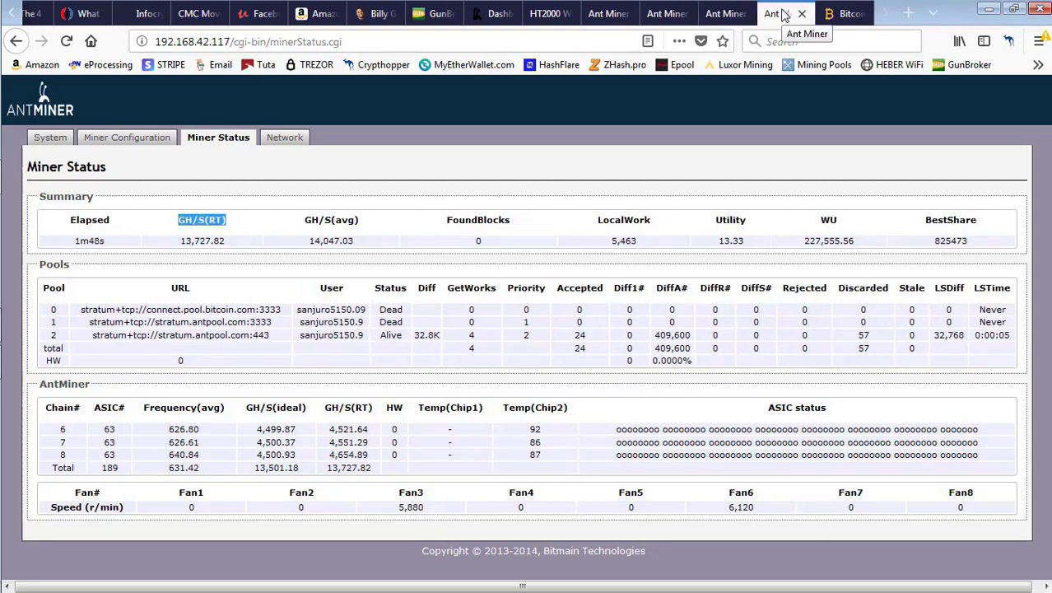
{"action": "left_click", "coordinate": [725, 13]}
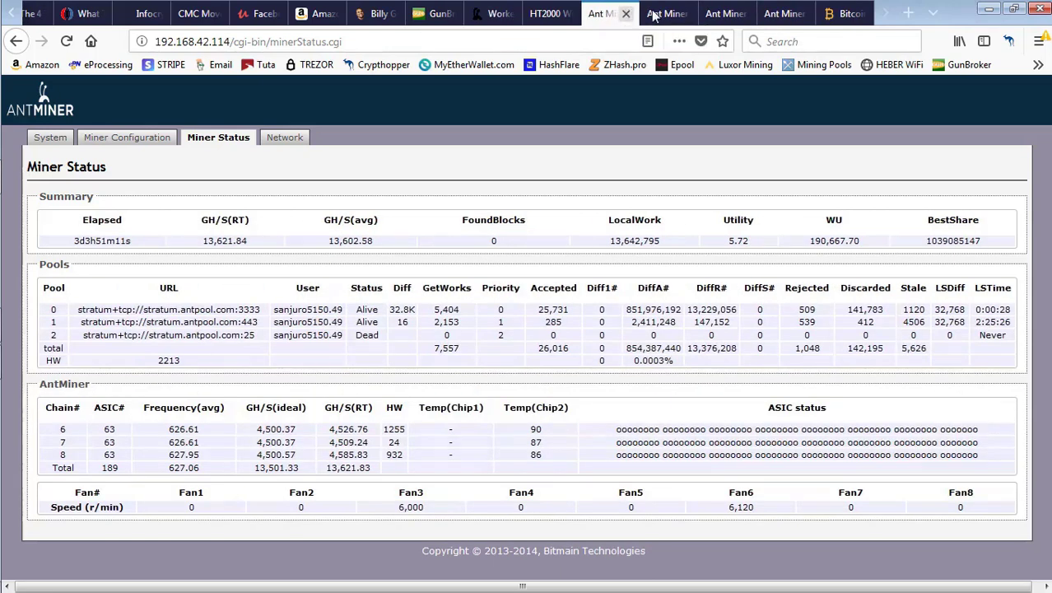
{"action": "left_click", "coordinate": [667, 13]}
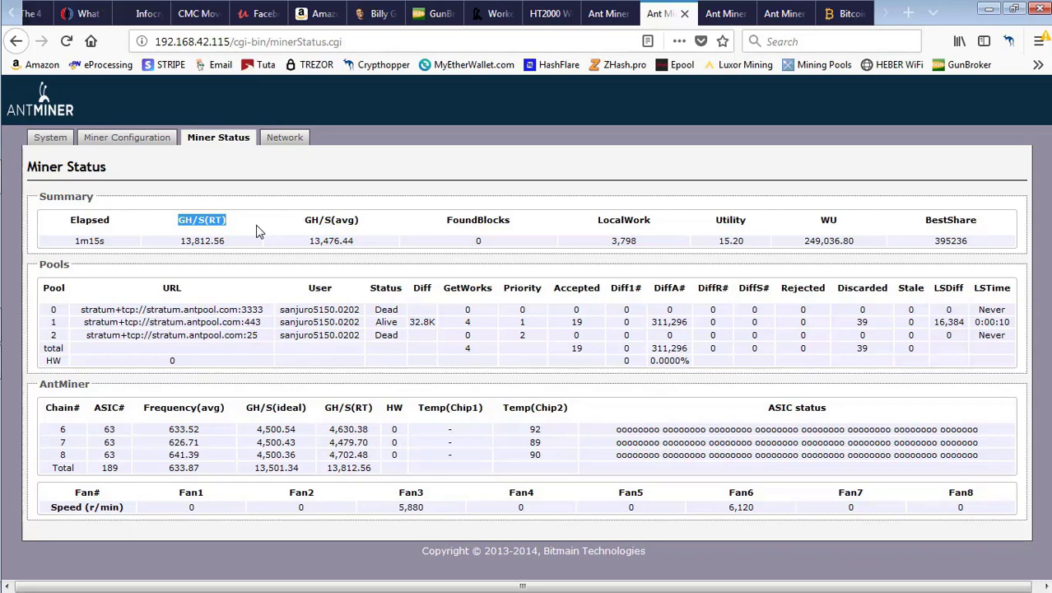
{"action": "mouse_move", "coordinate": [353, 216]}
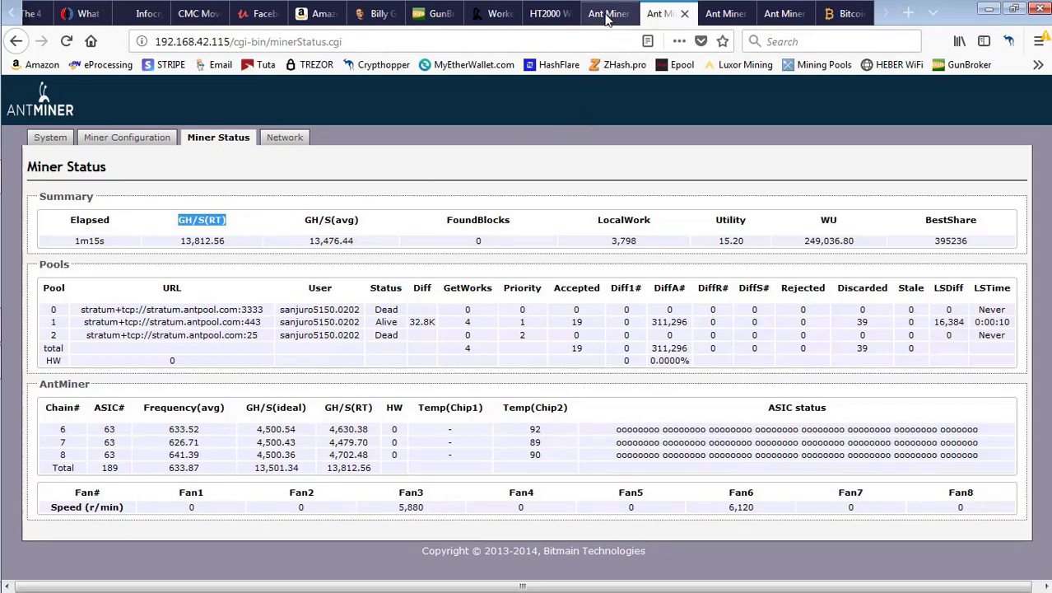
- View miner 192.168.42.116 hashing about 13,654 GH/s, then check the Bitcoin.com Pool dashboard
{"action": "left_click", "coordinate": [718, 13]}
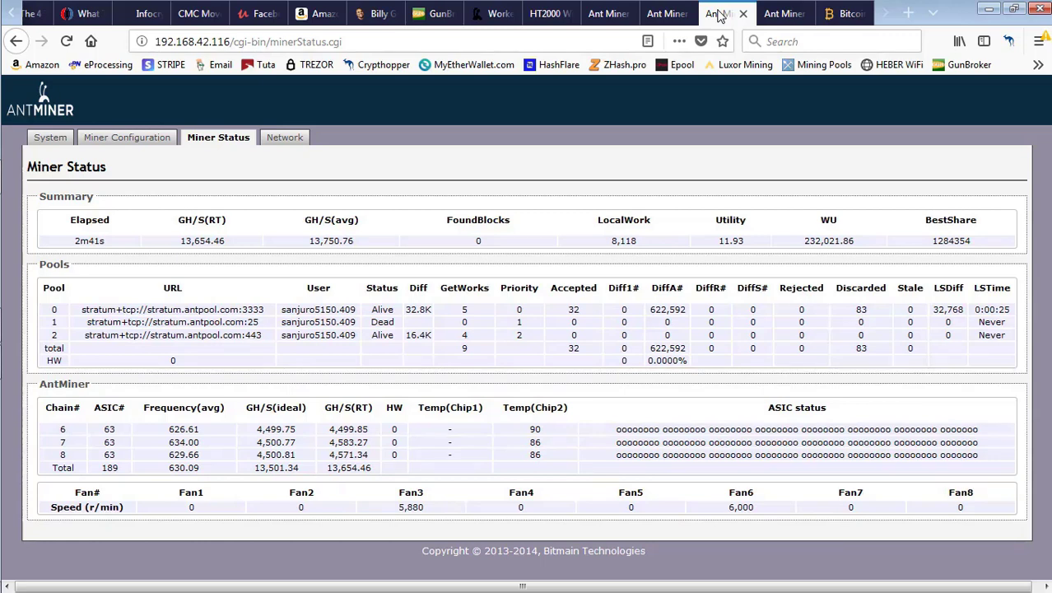
{"action": "left_click", "coordinate": [773, 14]}
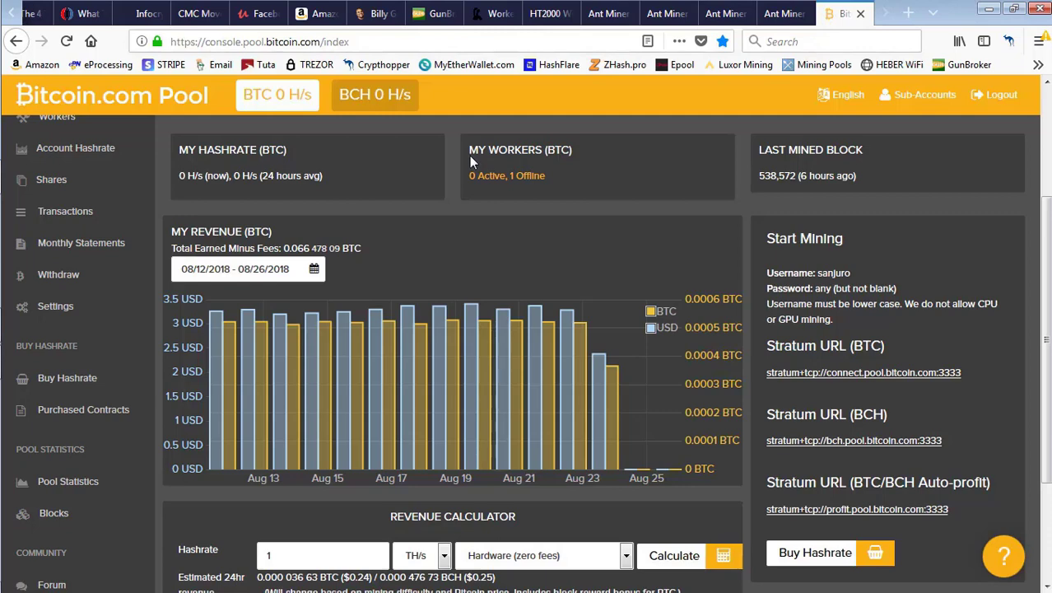
{"action": "mouse_move", "coordinate": [277, 94]}
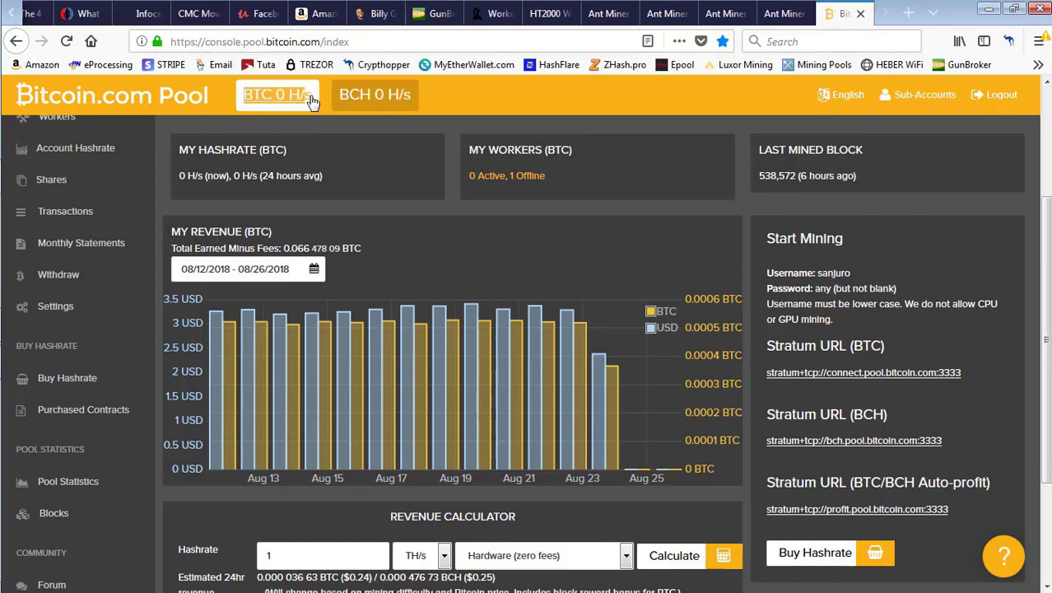
{"action": "mouse_move", "coordinate": [230, 107]}
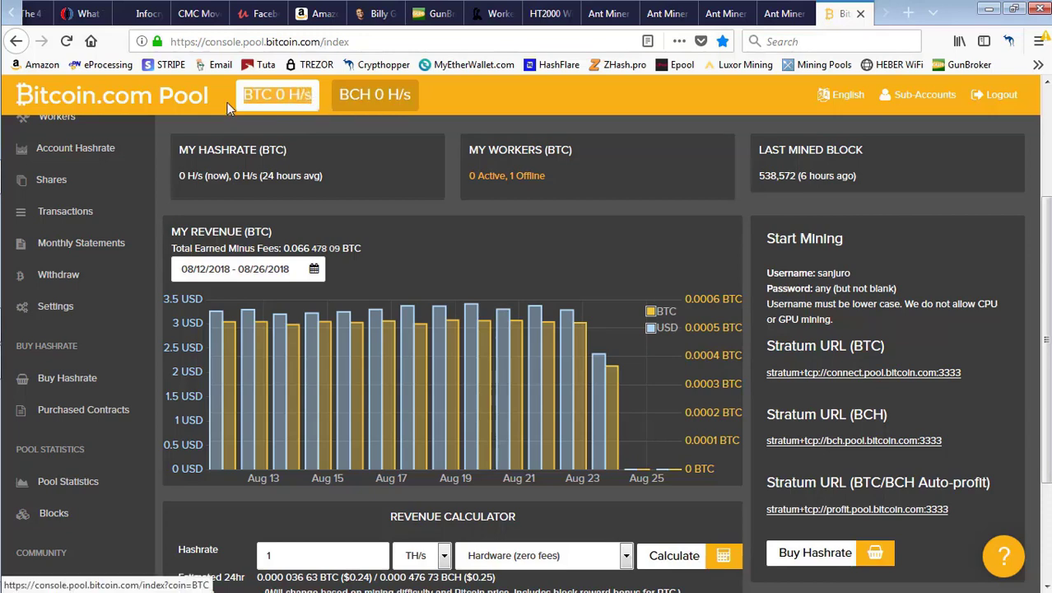
{"action": "mouse_move", "coordinate": [504, 214]}
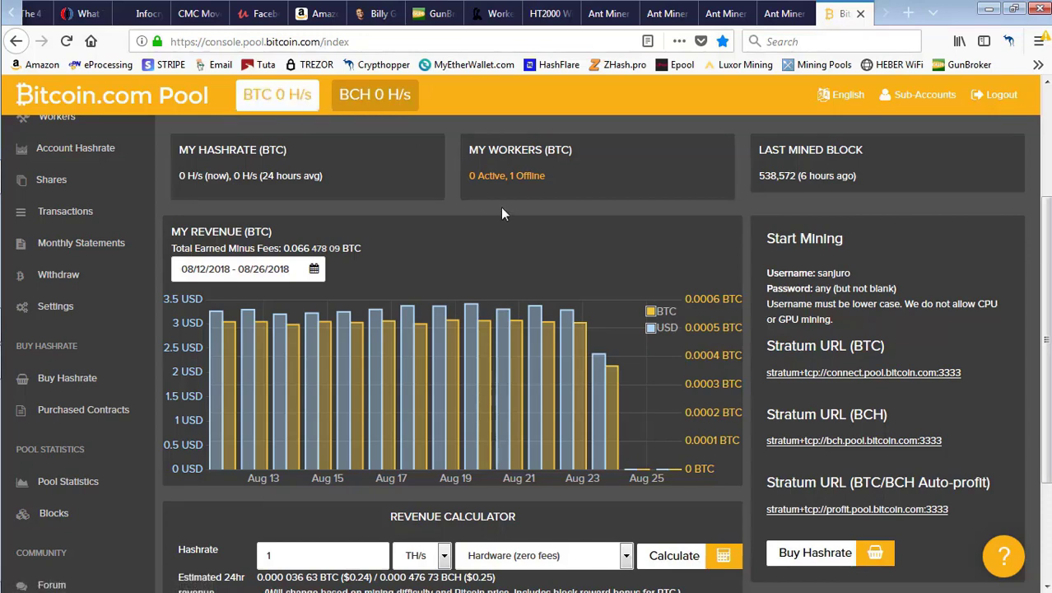
{"action": "mouse_move", "coordinate": [519, 221]}
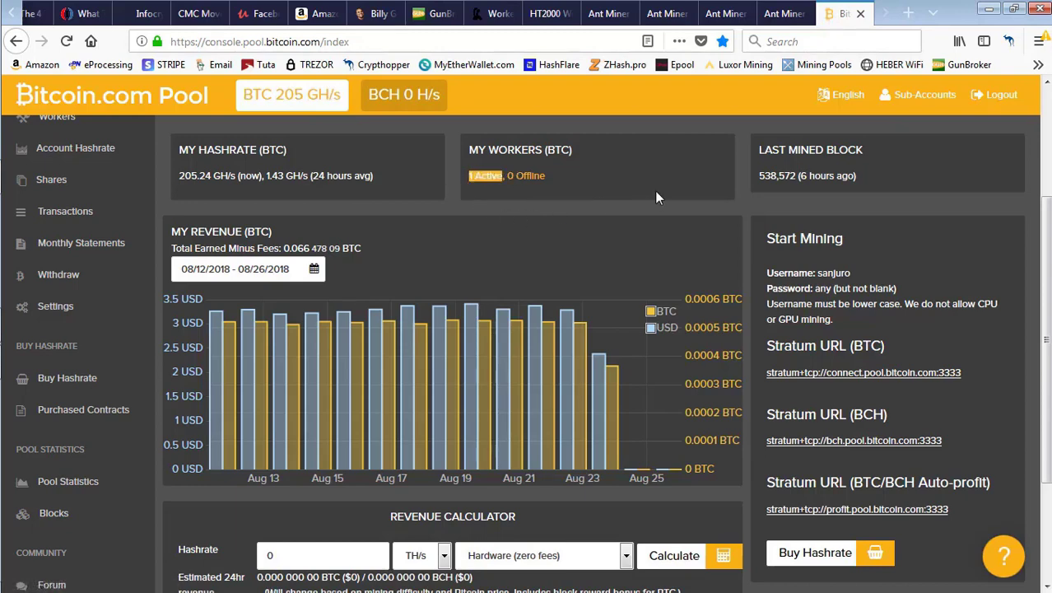
{"action": "mouse_move", "coordinate": [986, 224]}
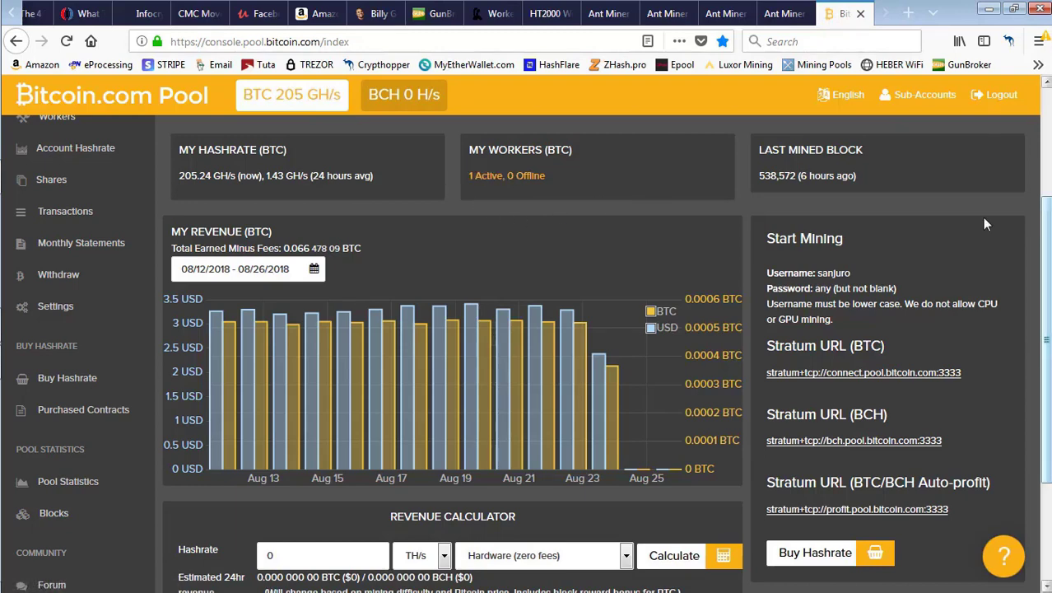
{"action": "mouse_move", "coordinate": [725, 237]}
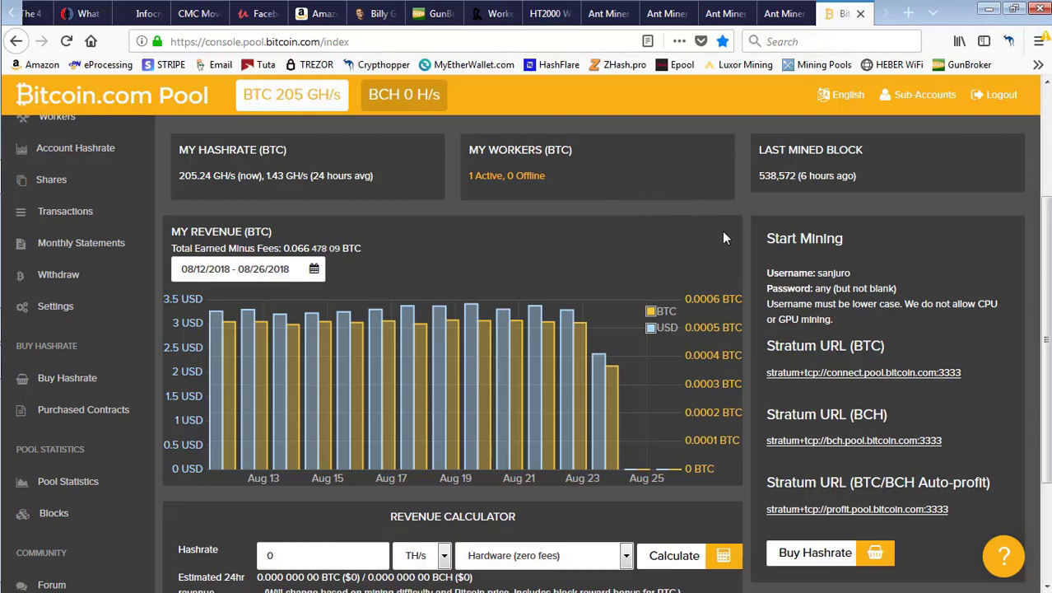
- Reload the Bitcoin.com Pool dashboard until one worker is active at 15.36 TH/s
{"action": "scroll", "scroll_direction": "down", "scroll_amount": 3}
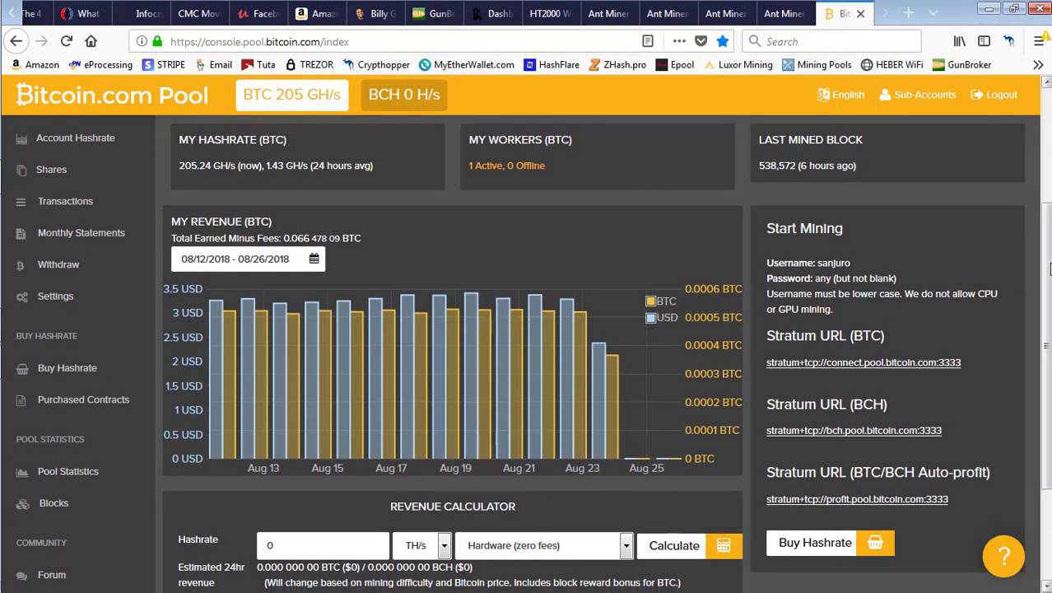
{"action": "left_click", "coordinate": [66, 42]}
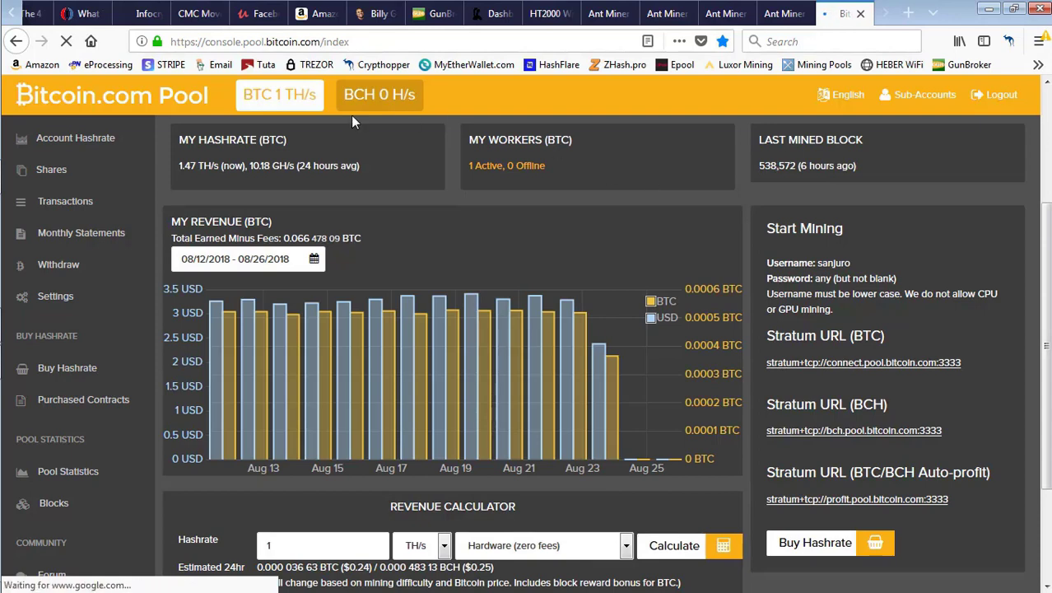
{"action": "mouse_move", "coordinate": [315, 113]}
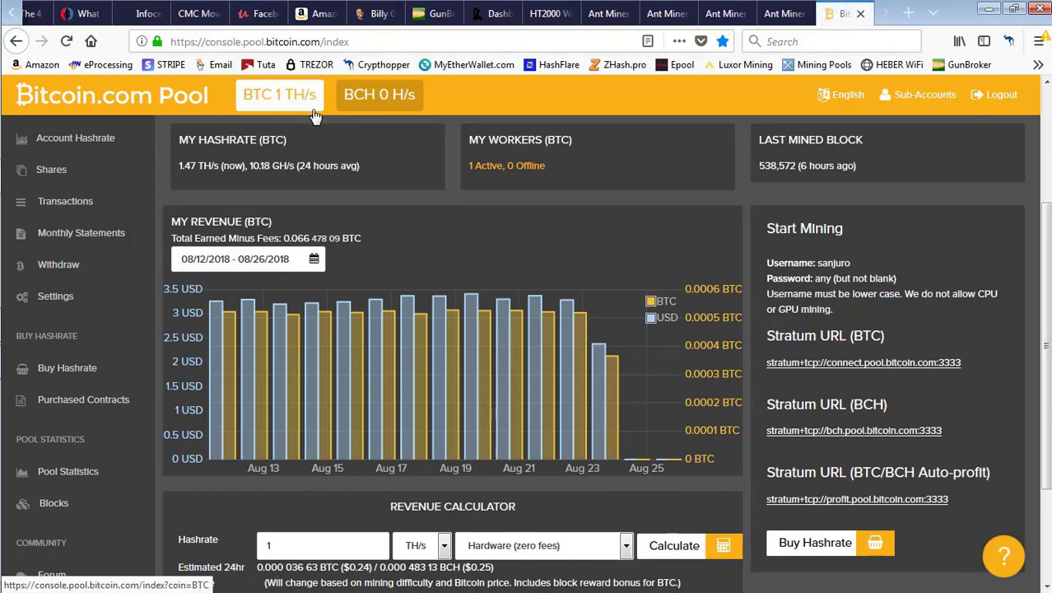
{"action": "mouse_move", "coordinate": [325, 115]}
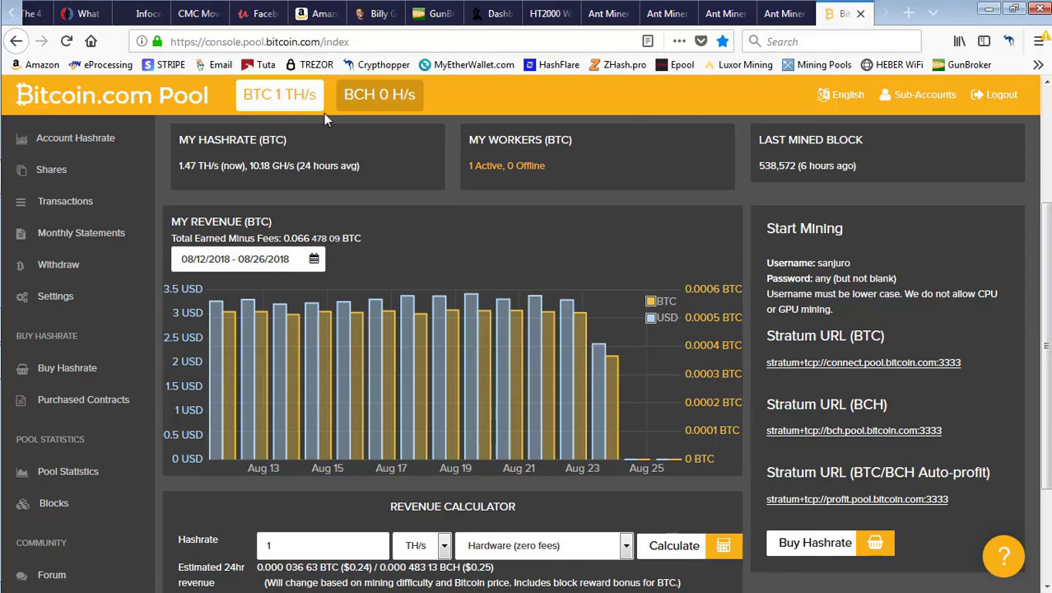
{"action": "left_click", "coordinate": [66, 41]}
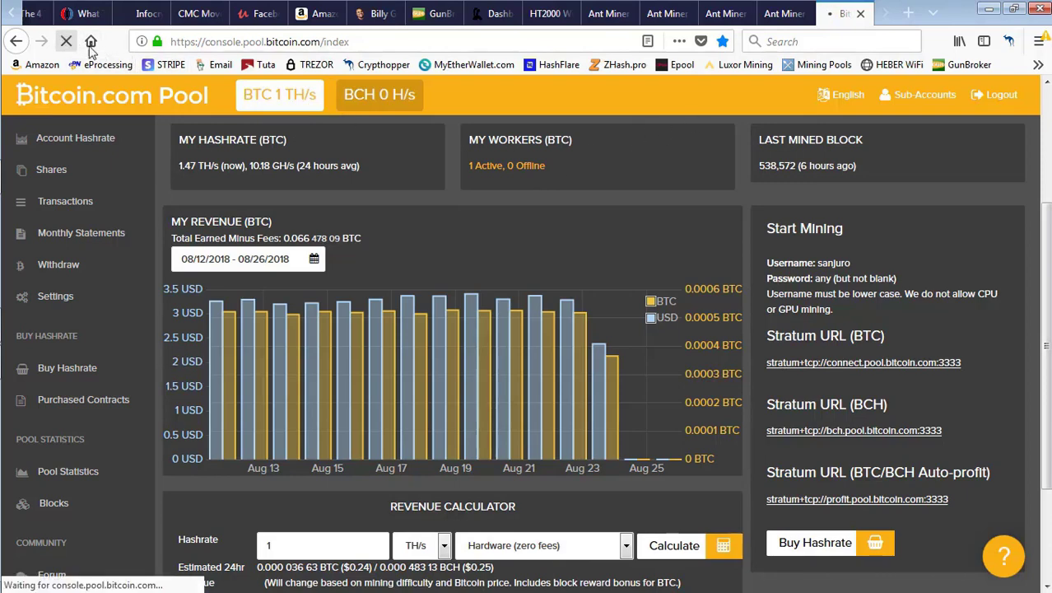
{"action": "left_click", "coordinate": [66, 42]}
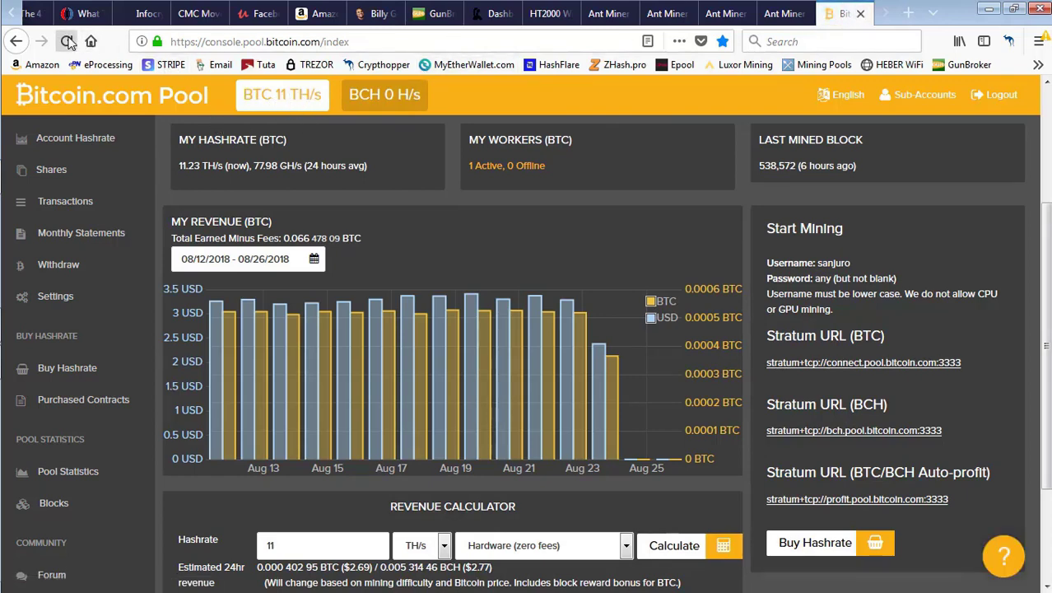
{"action": "left_click", "coordinate": [66, 41]}
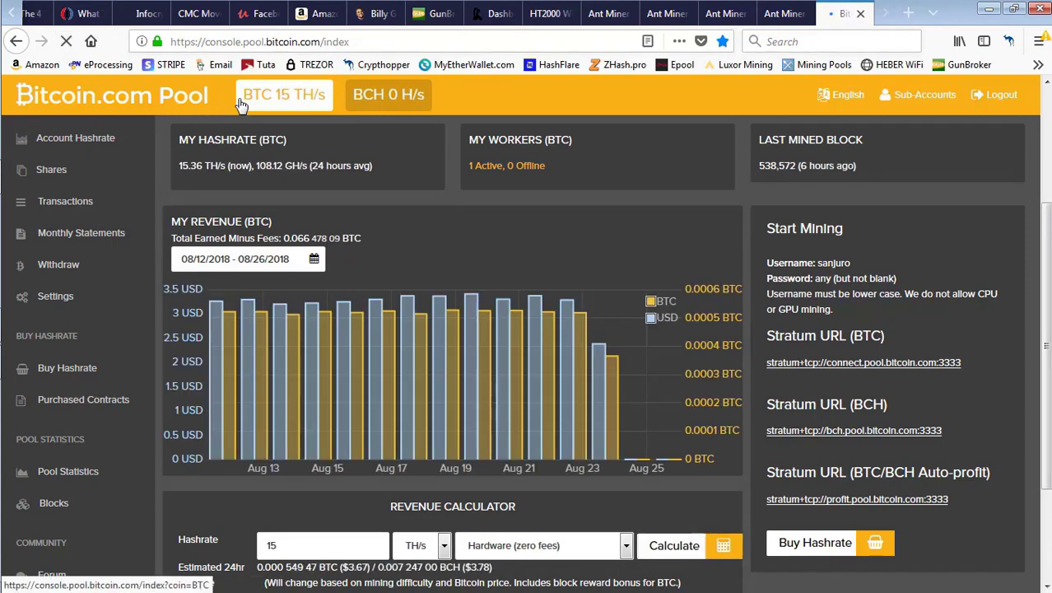
{"action": "left_click", "coordinate": [284, 94]}
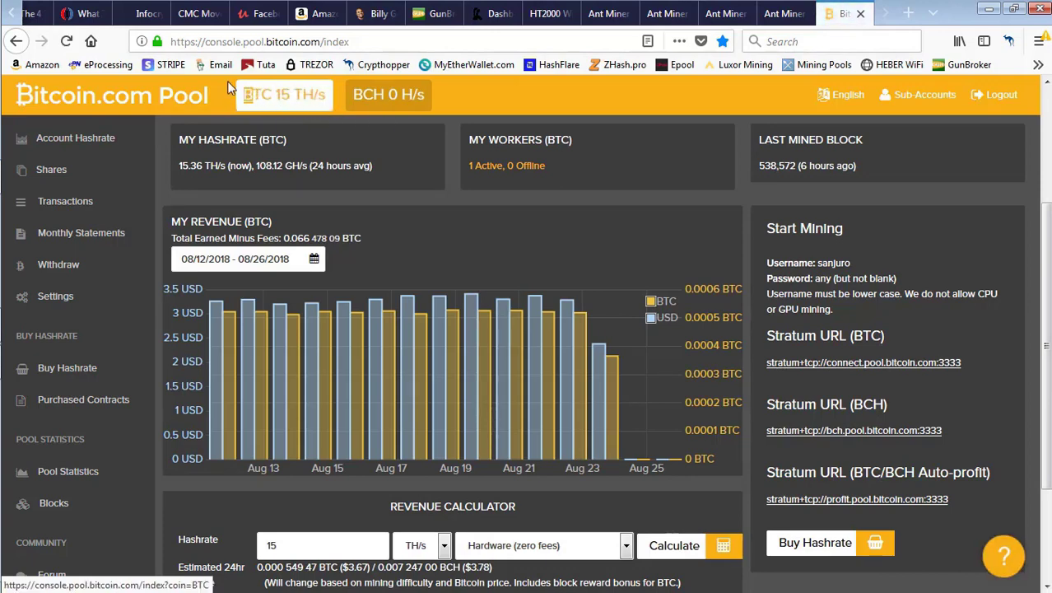
{"action": "mouse_move", "coordinate": [449, 105]}
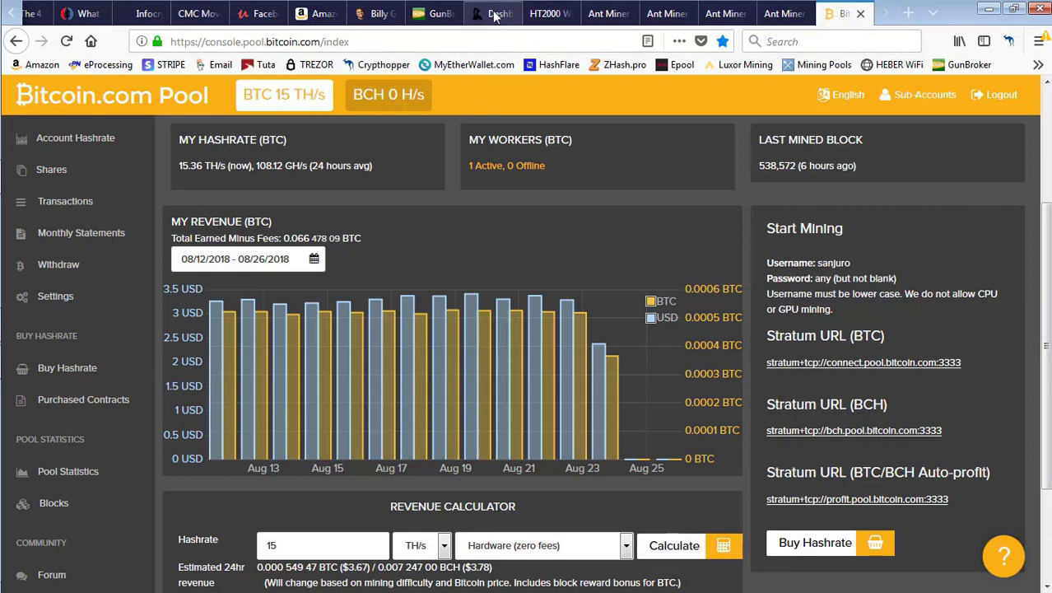
- Reload the AntPool dashboard to refresh its worker and hashrate figures
{"action": "left_click", "coordinate": [491, 13]}
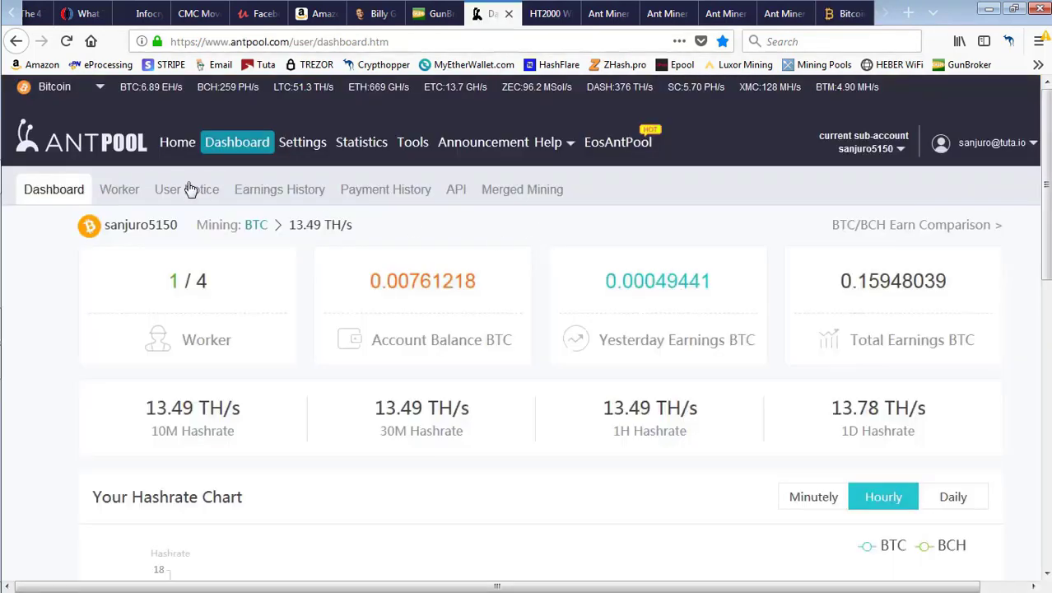
{"action": "left_click", "coordinate": [66, 41]}
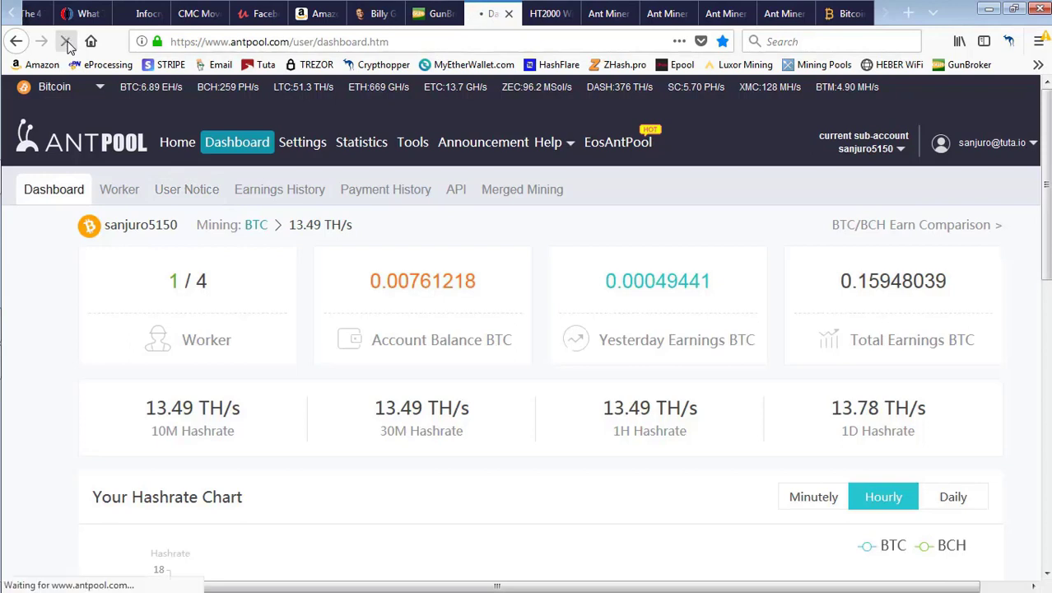
{"action": "left_click", "coordinate": [66, 41]}
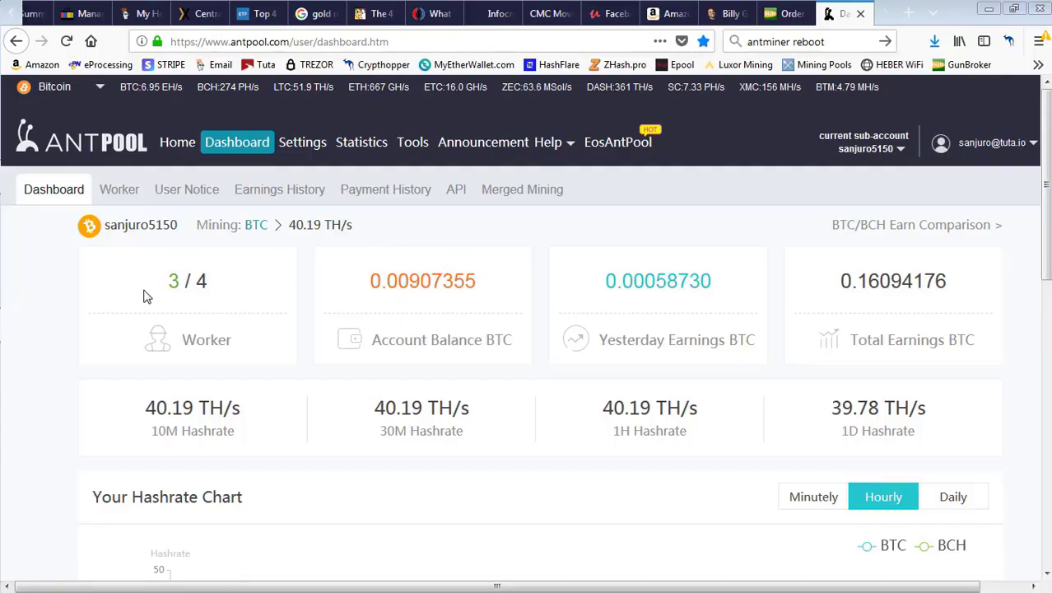
- Highlight the 40.19 TH/s 10M hashrate and the 3 / 4 worker count
{"action": "double_click", "coordinate": [173, 281]}
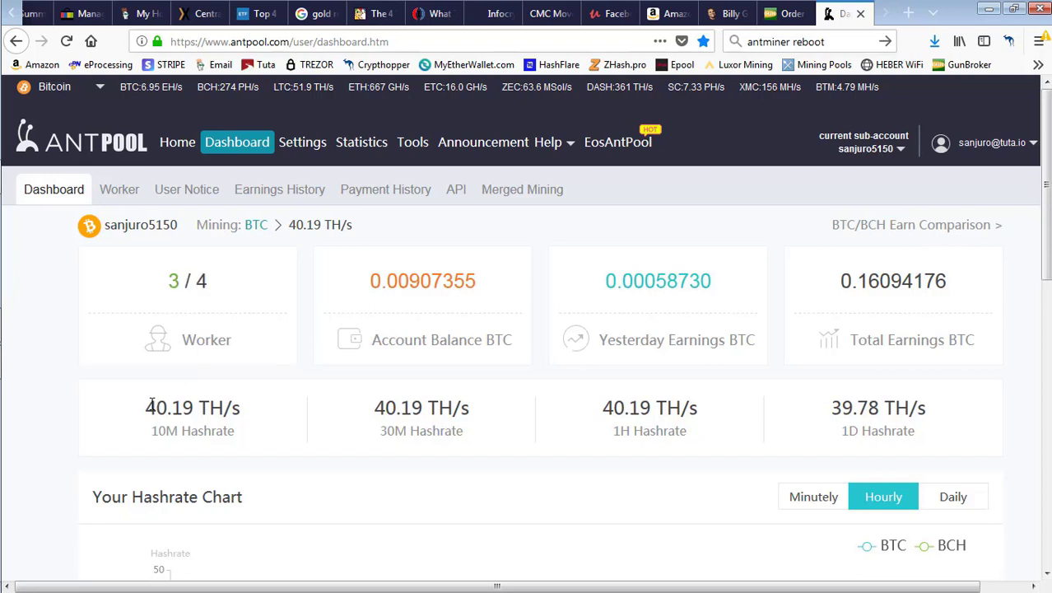
{"action": "double_click", "coordinate": [191, 407]}
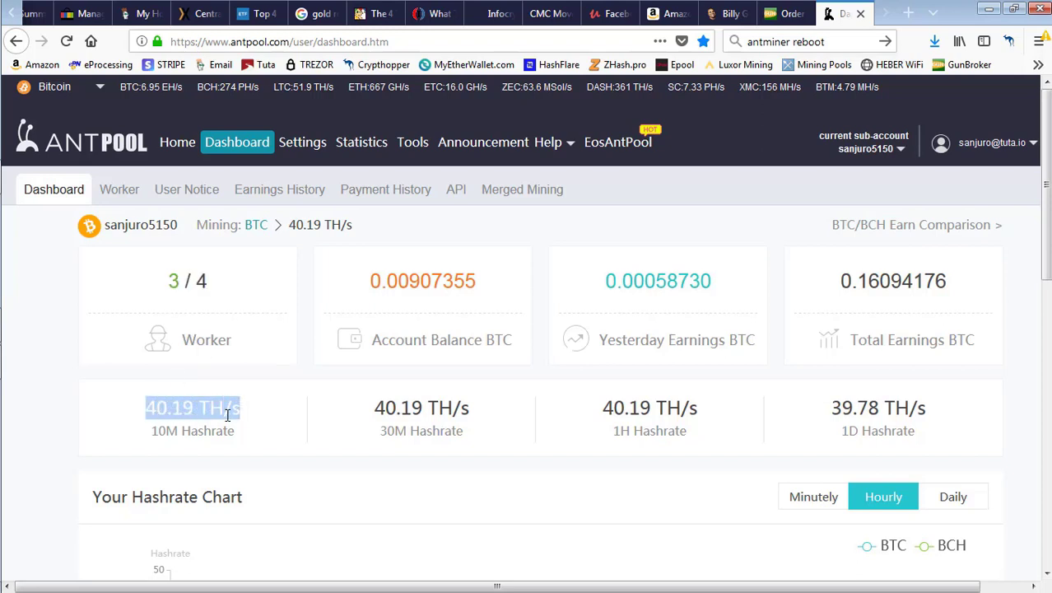
{"action": "mouse_move", "coordinate": [370, 411]}
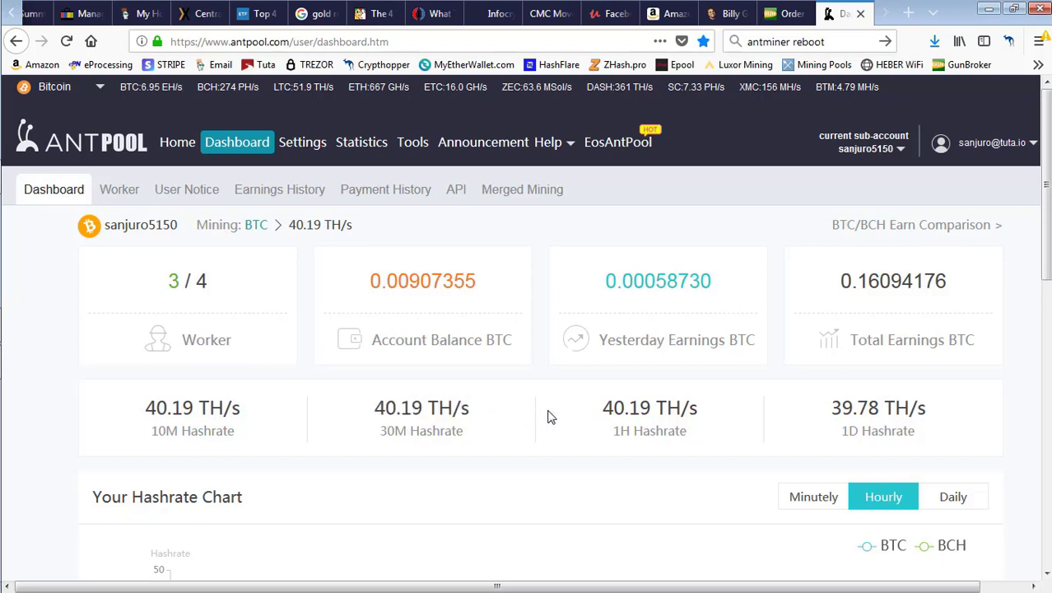
{"action": "double_click", "coordinate": [187, 281]}
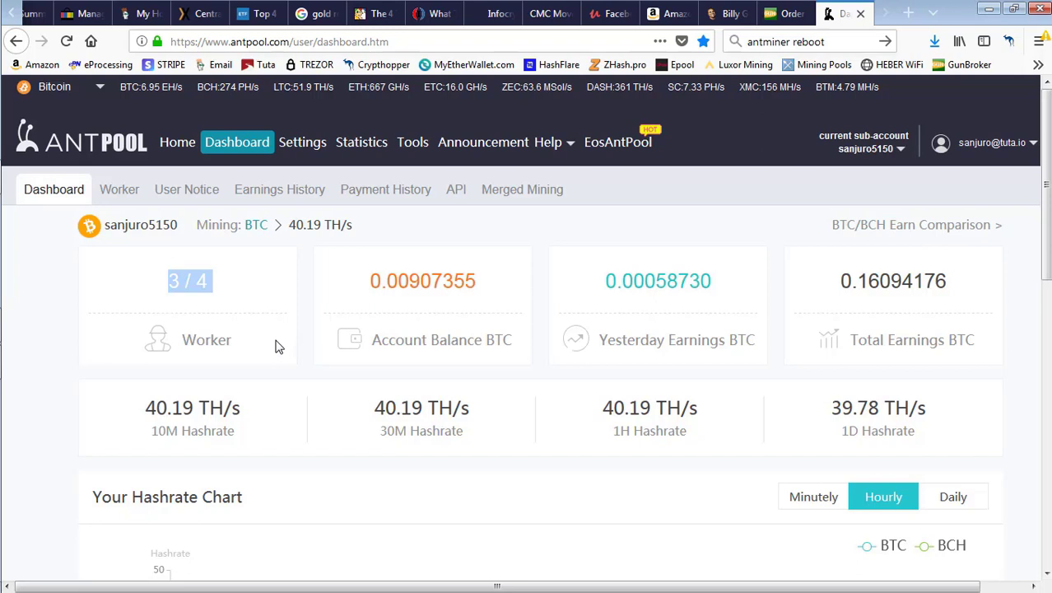